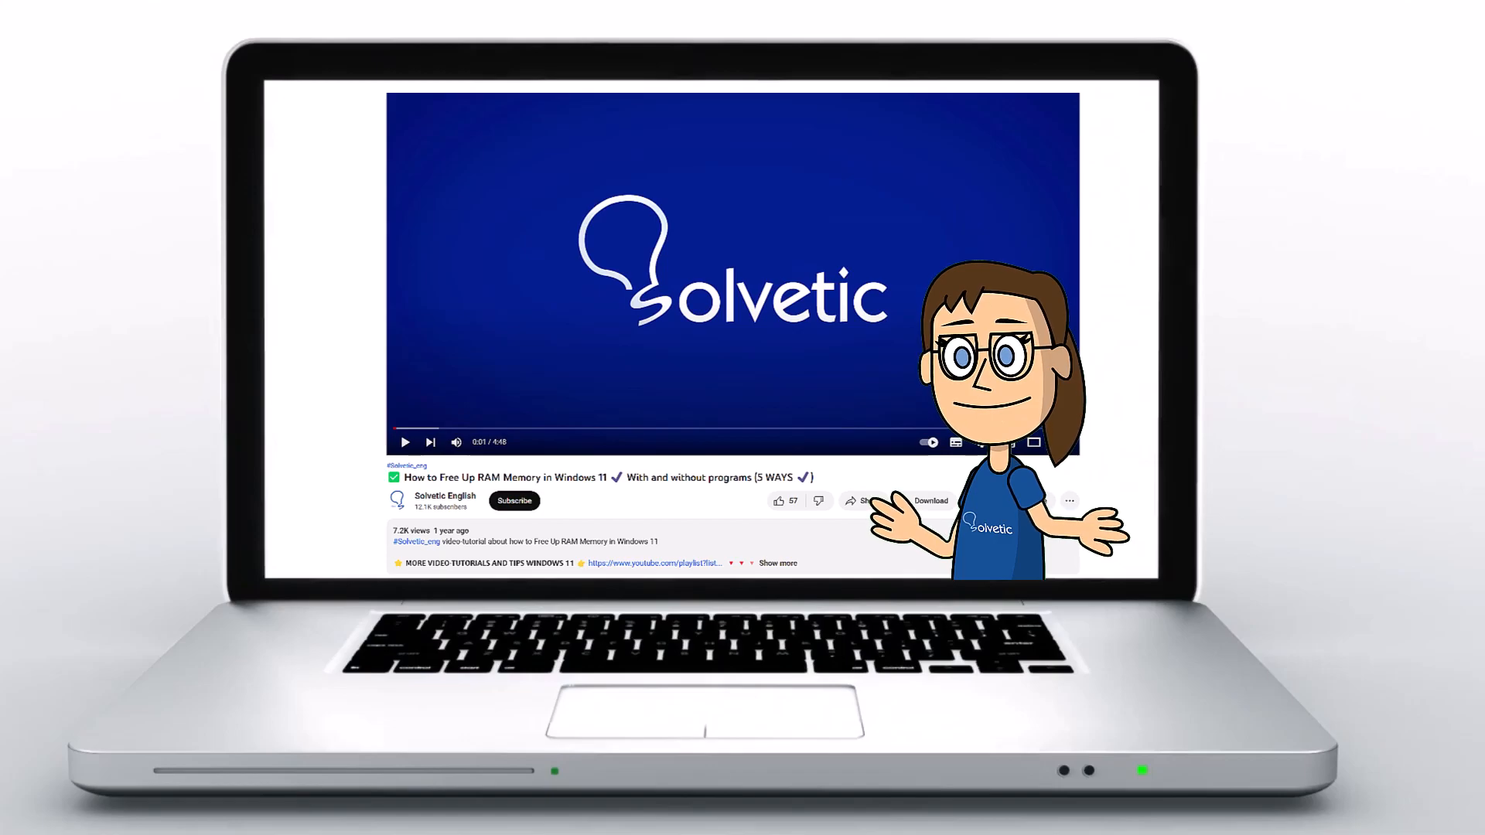
# - Dismiss the YouTube intro video to reveal the empty Windows 11 desktop
pyautogui.click(777, 562)
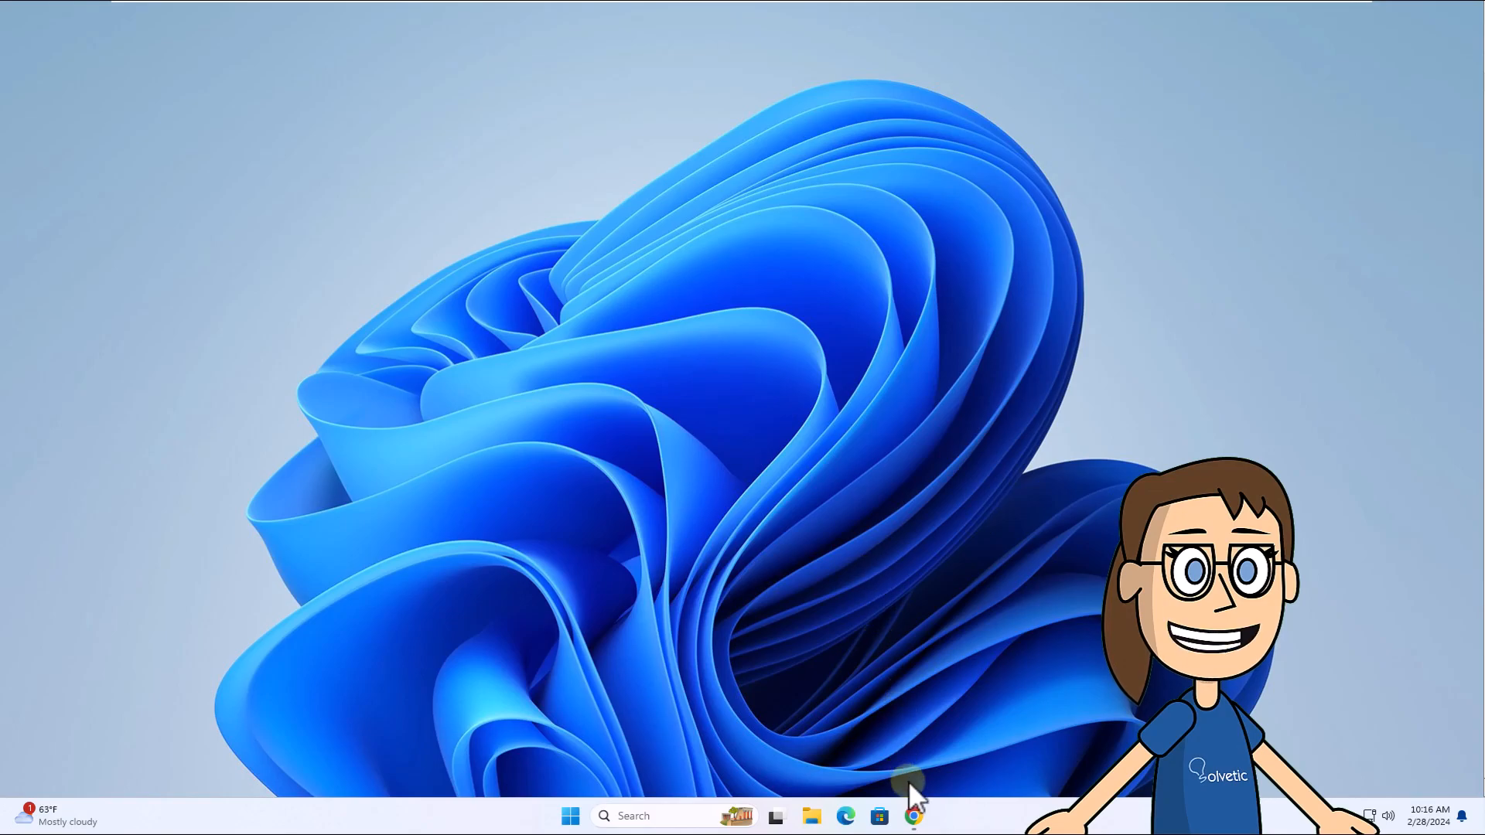
# - Open zoom.us in Chrome and go to Resources > Download Center
pyautogui.click(912, 815)
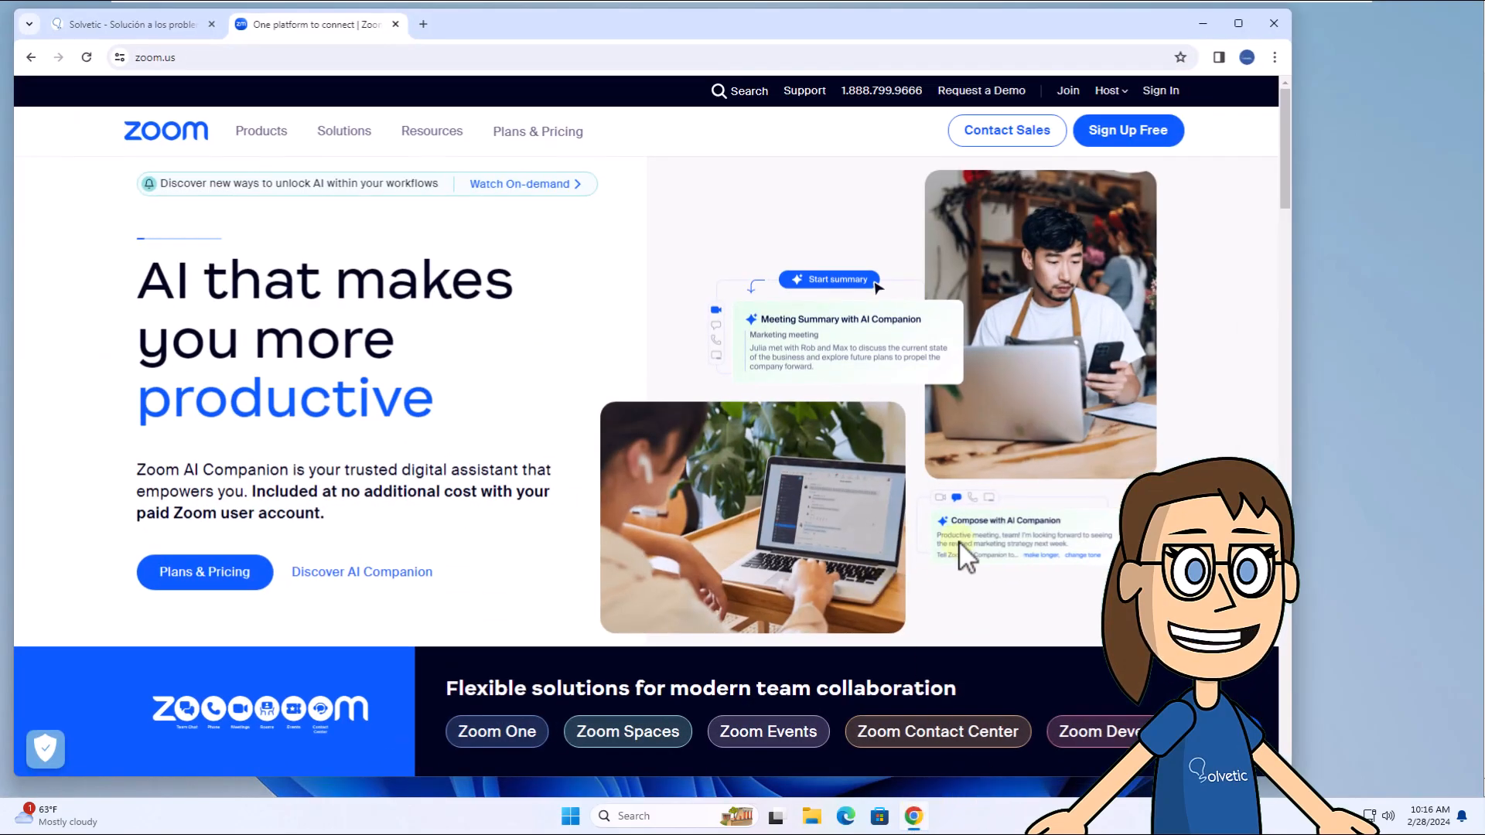
pyautogui.moveTo(430, 131)
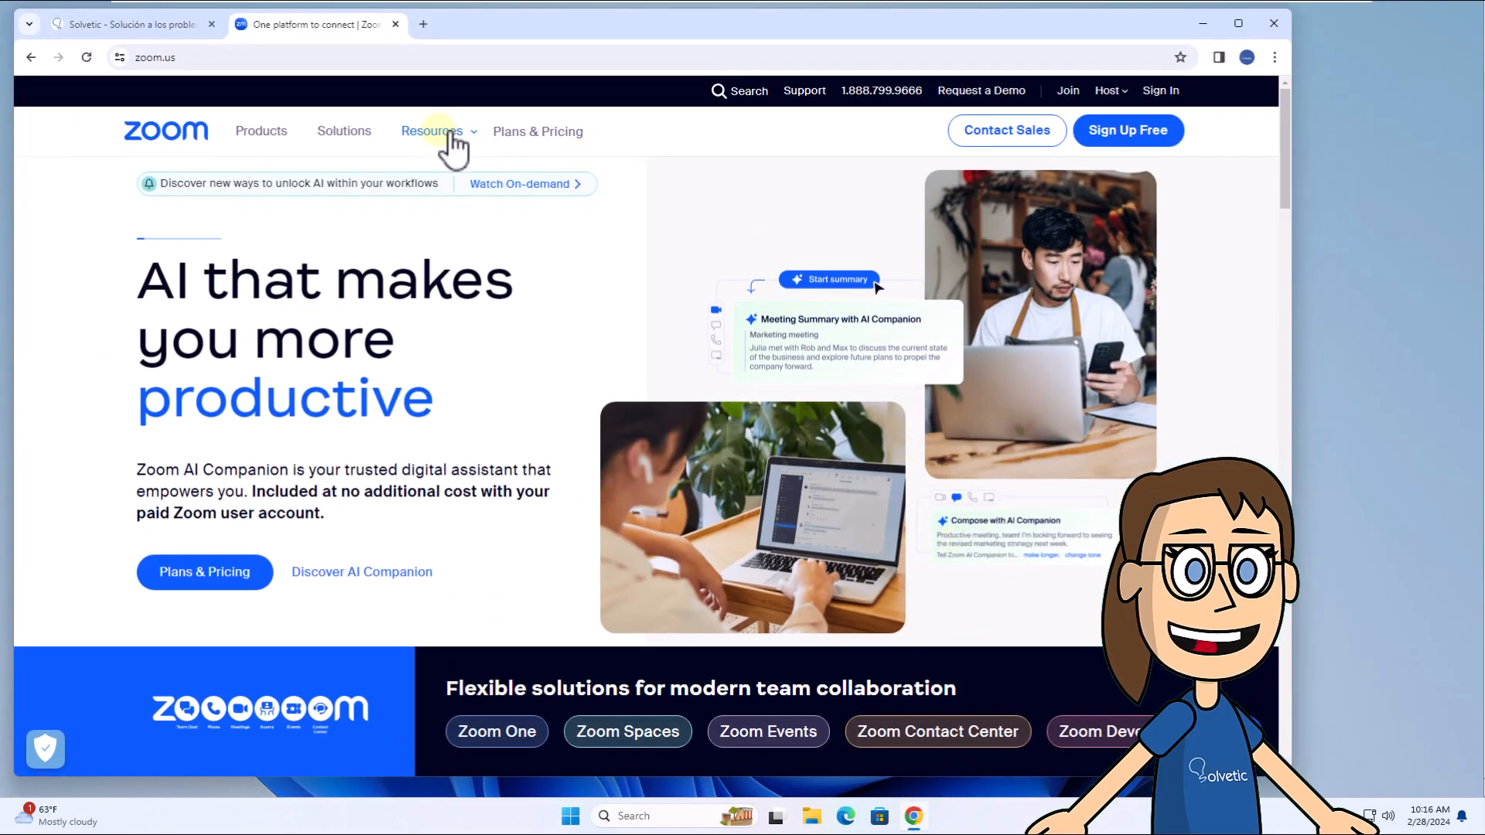
pyautogui.click(431, 131)
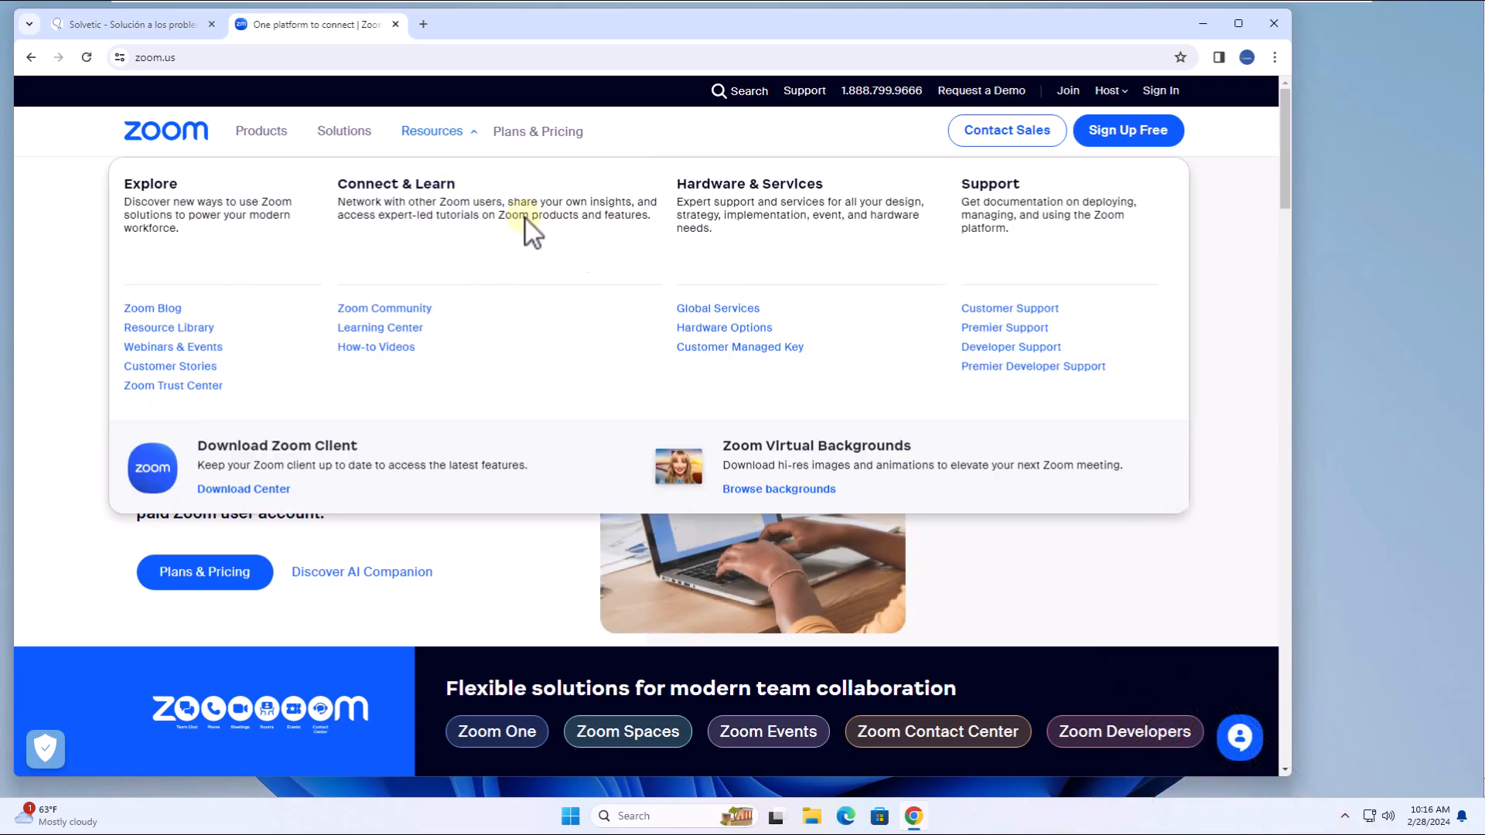
pyautogui.moveTo(332, 515)
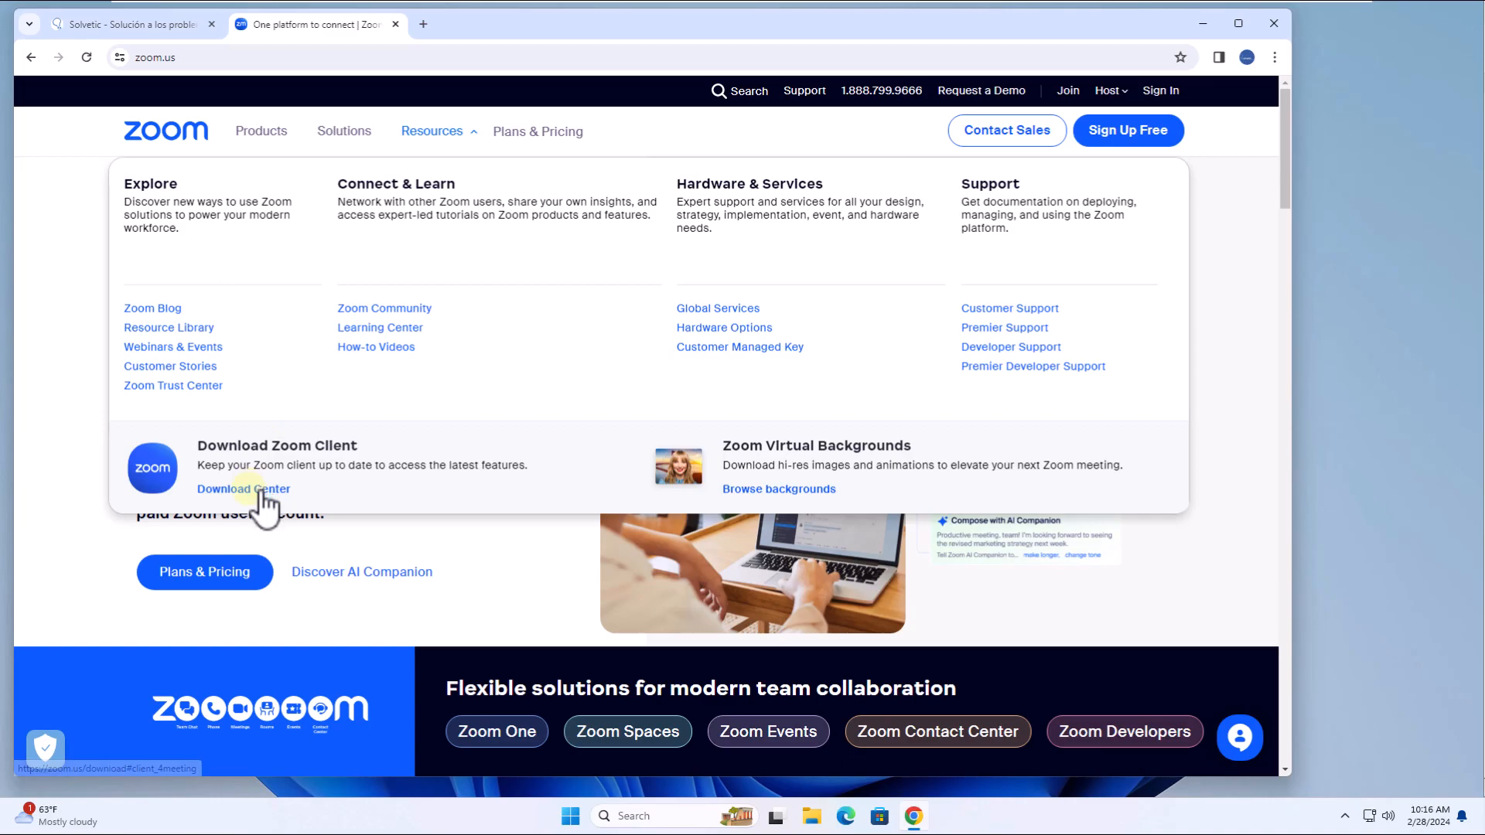
pyautogui.click(242, 489)
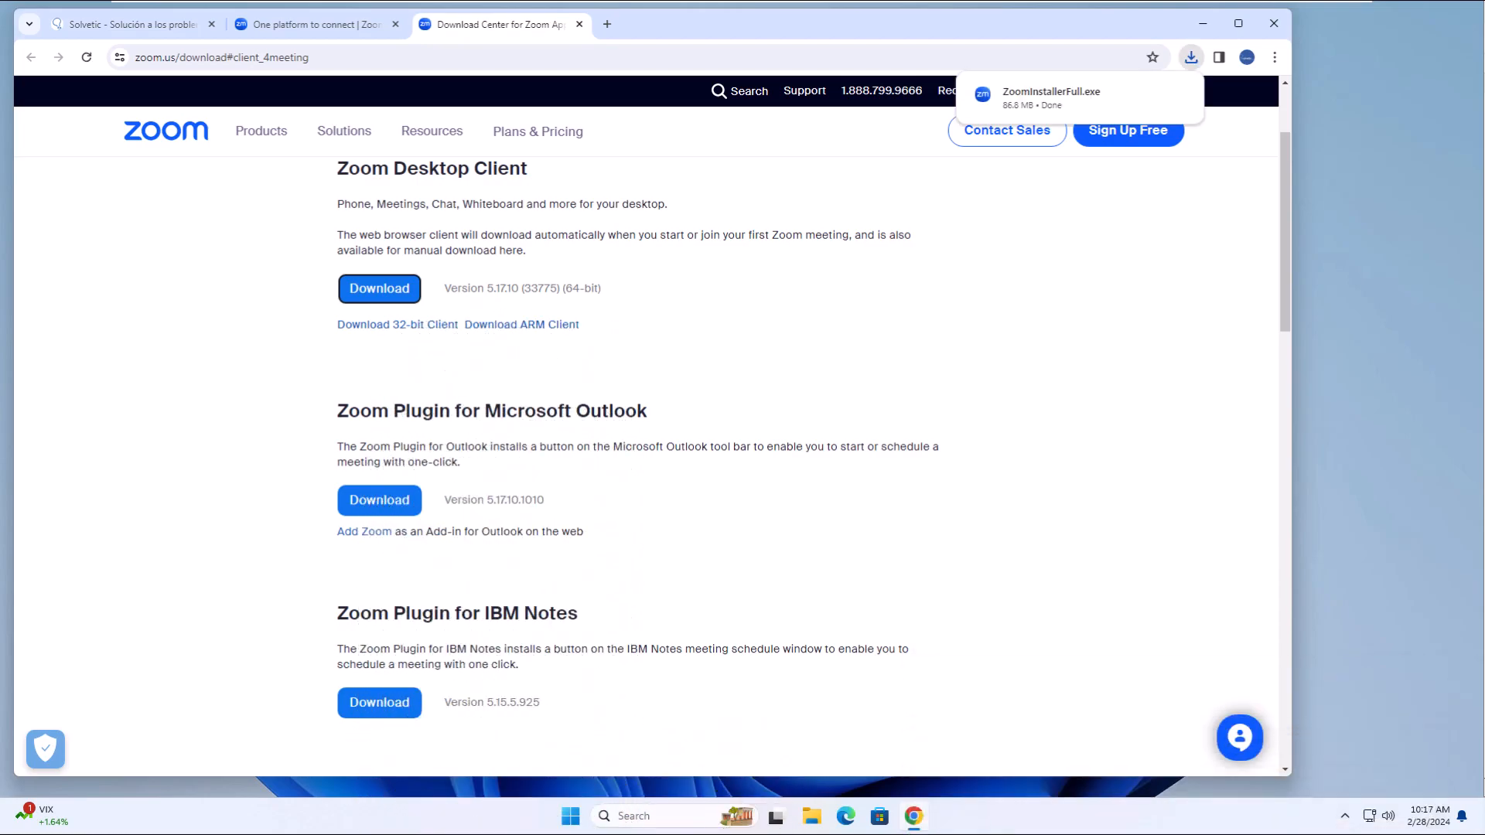
pyautogui.moveTo(1033, 307)
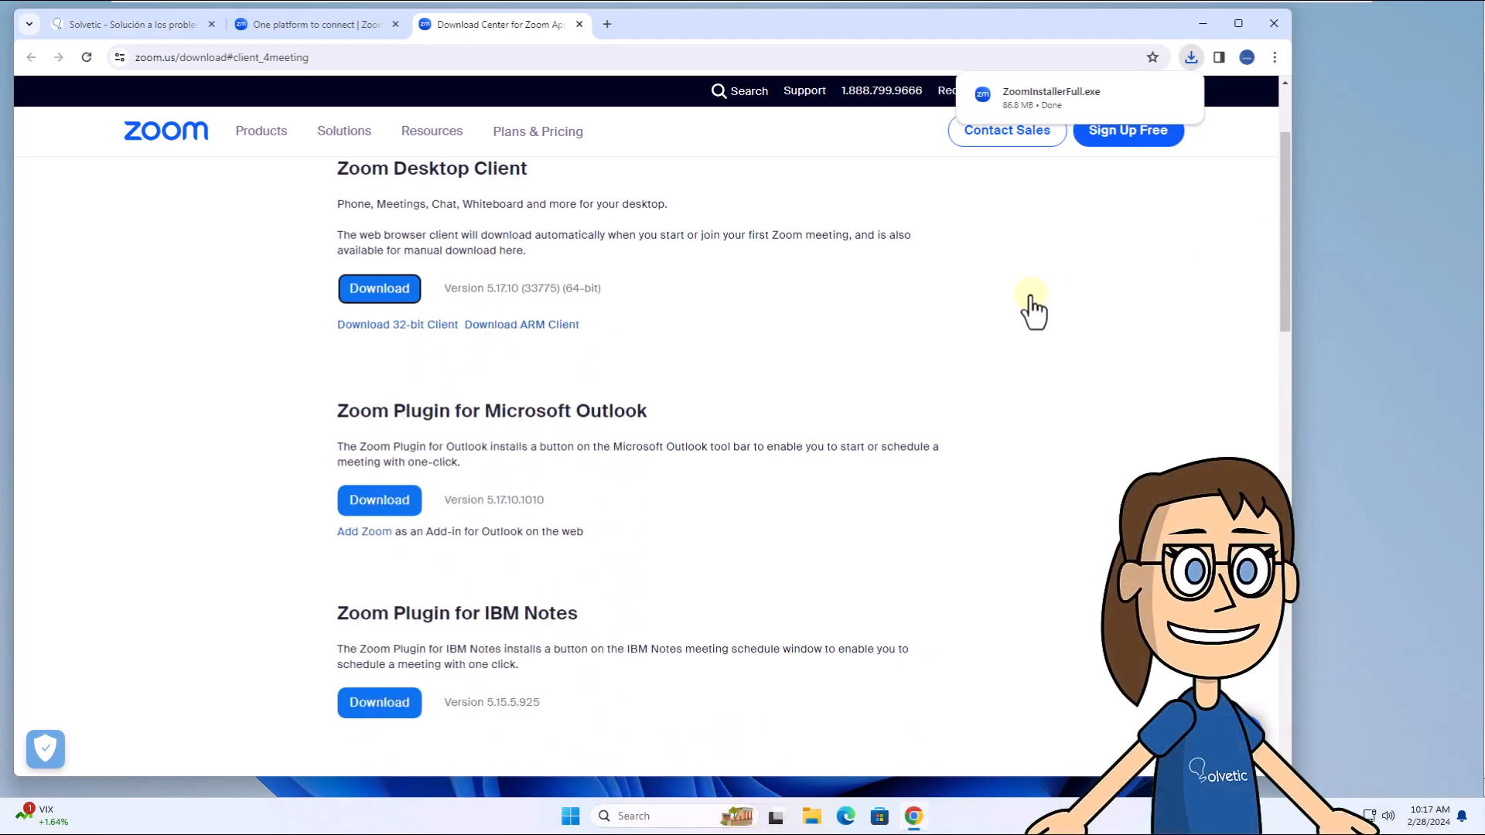
pyautogui.moveTo(1007, 129)
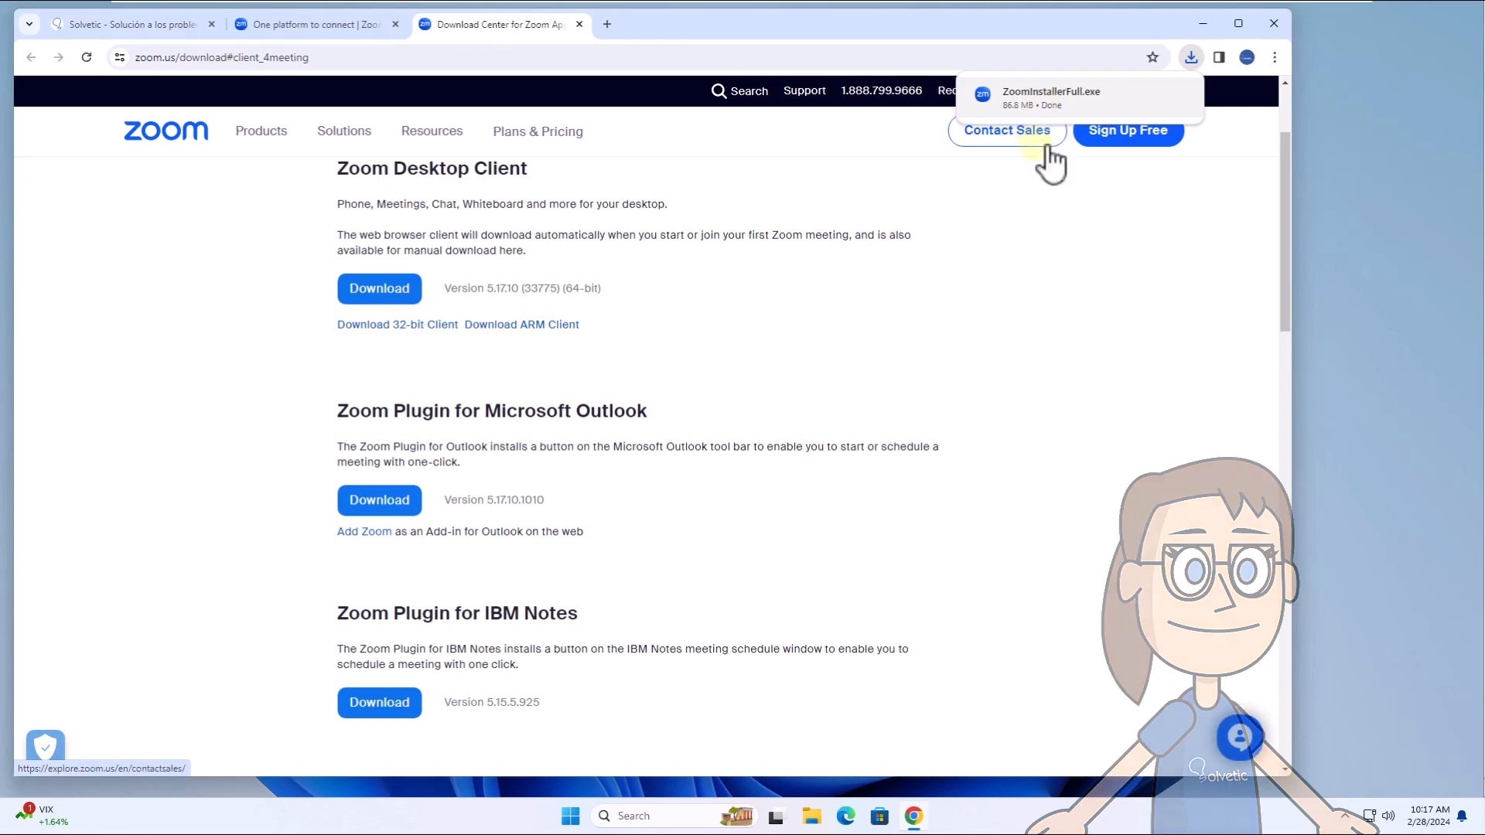
# - Launch ZoomInstallerFull.exe from the browser's downloads panel
pyautogui.click(1050, 93)
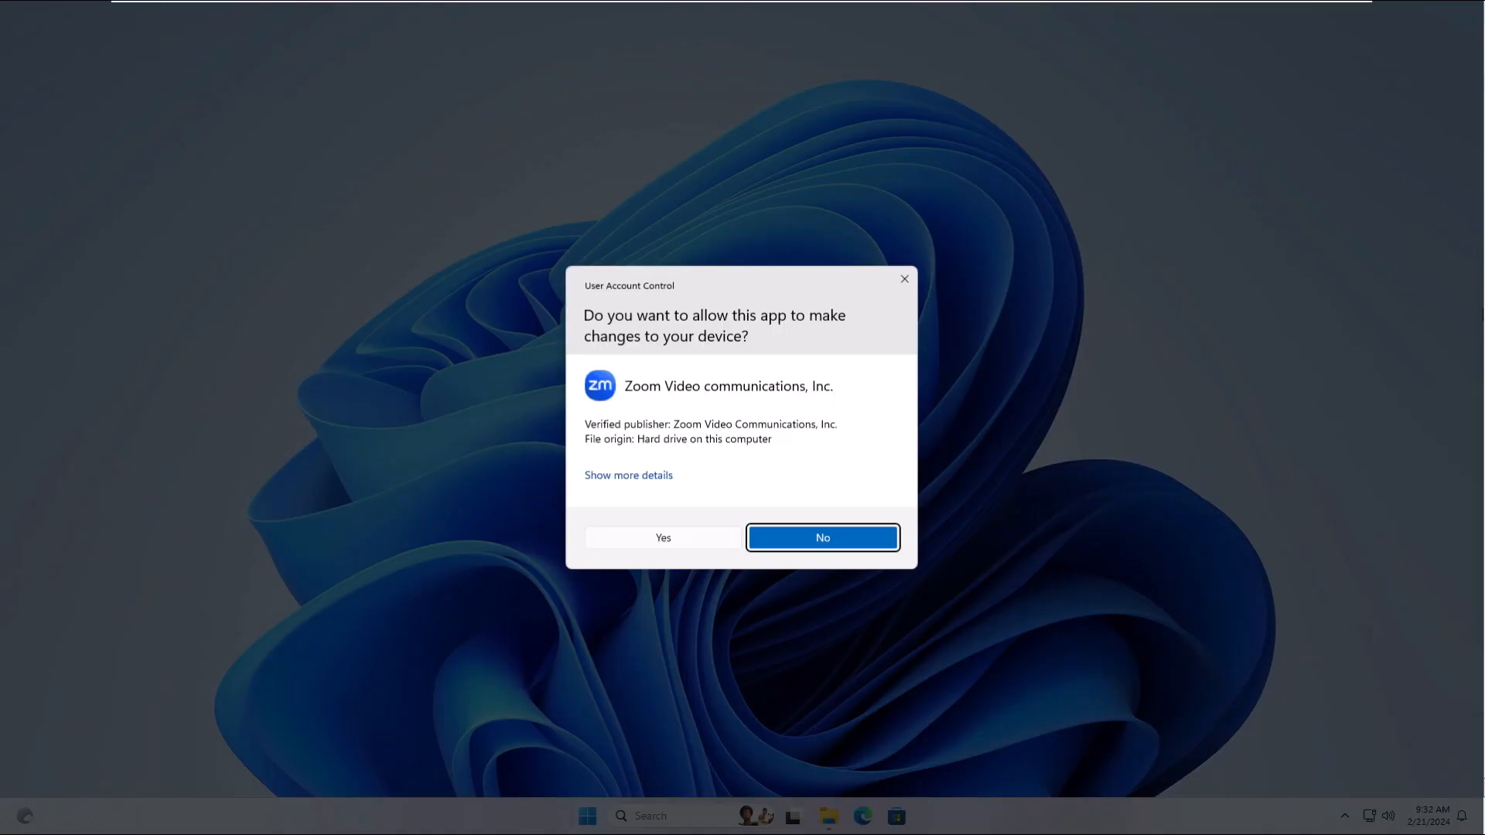
pyautogui.moveTo(988, 412)
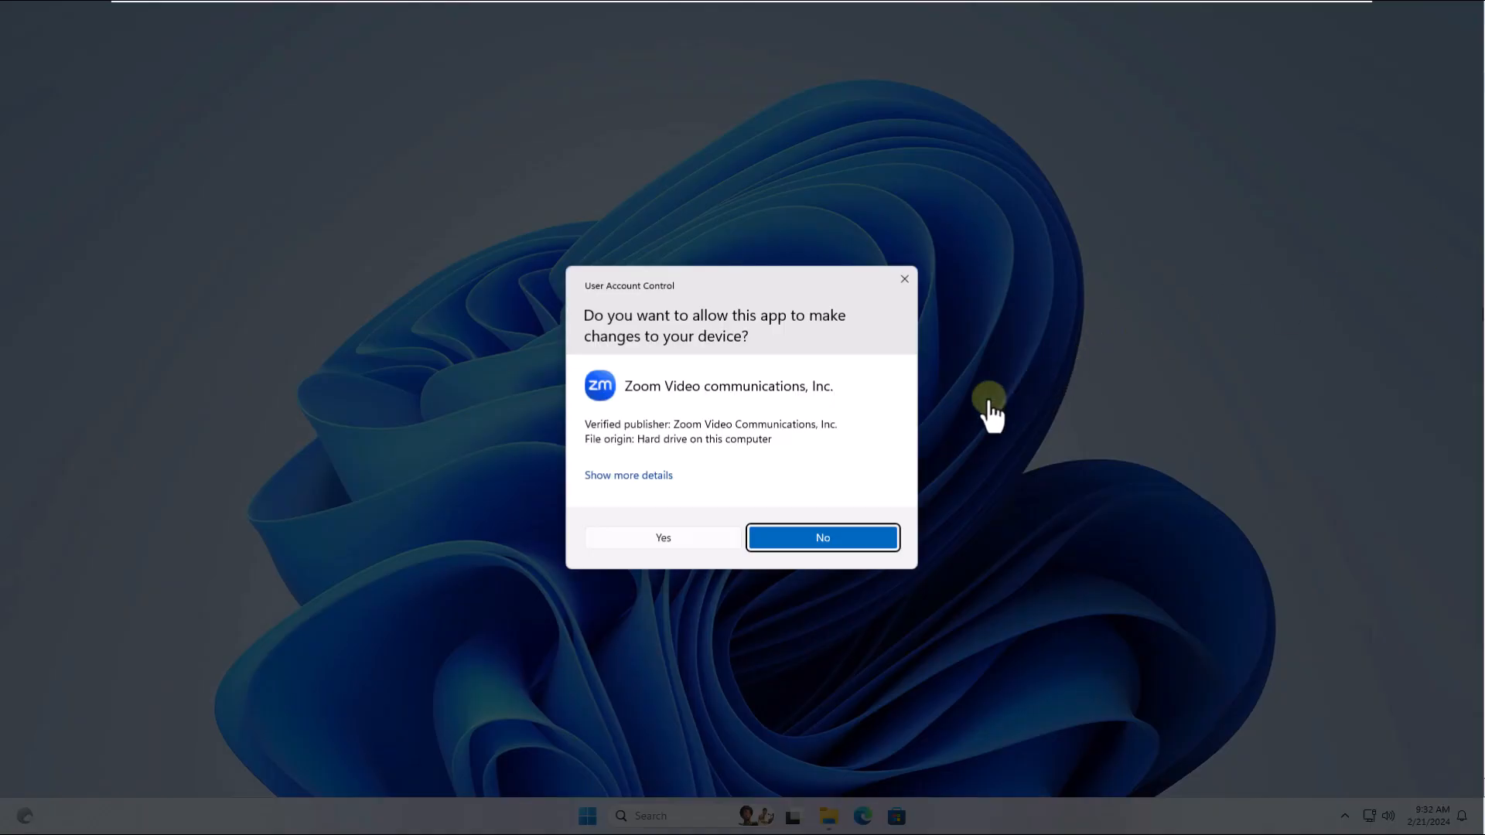
# - Approve the User Account Control prompt so Zoom 5.17.10 installs
pyautogui.click(661, 537)
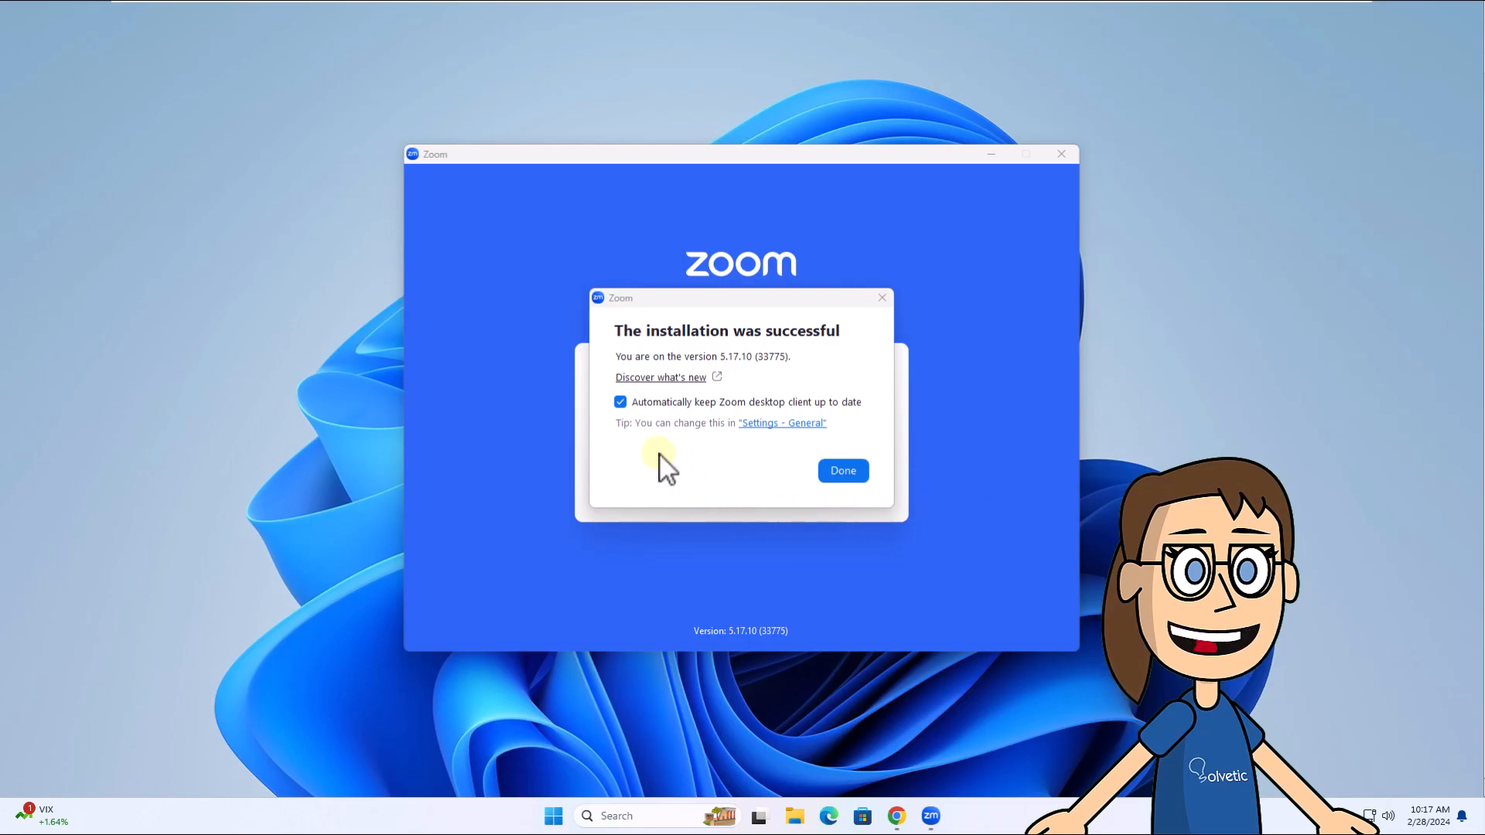
# - Turn off automatic updates, finish setup, cancel Join a meeting, and reopen Zoom
pyautogui.click(620, 401)
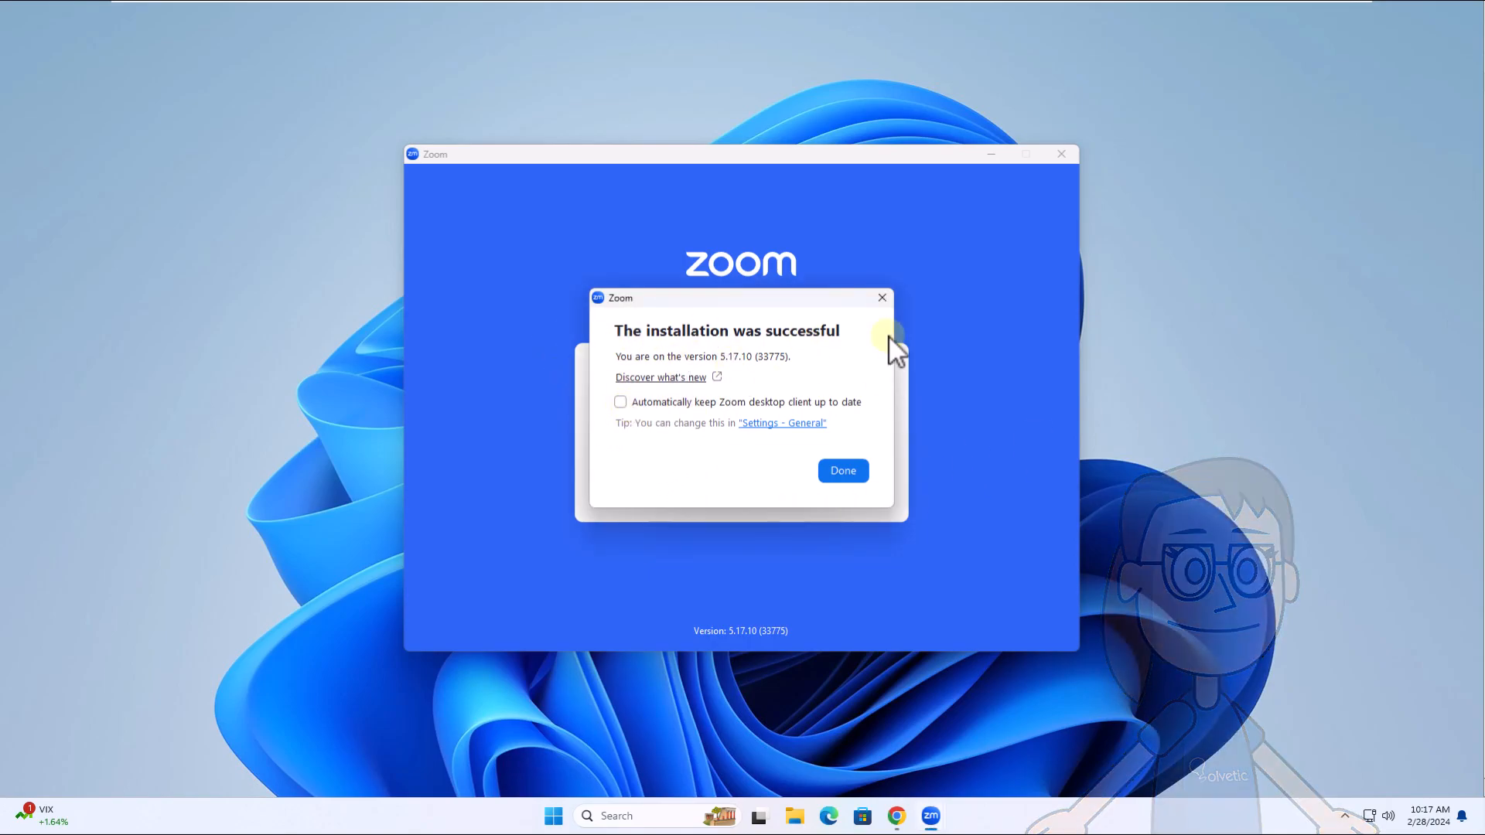
pyautogui.click(841, 470)
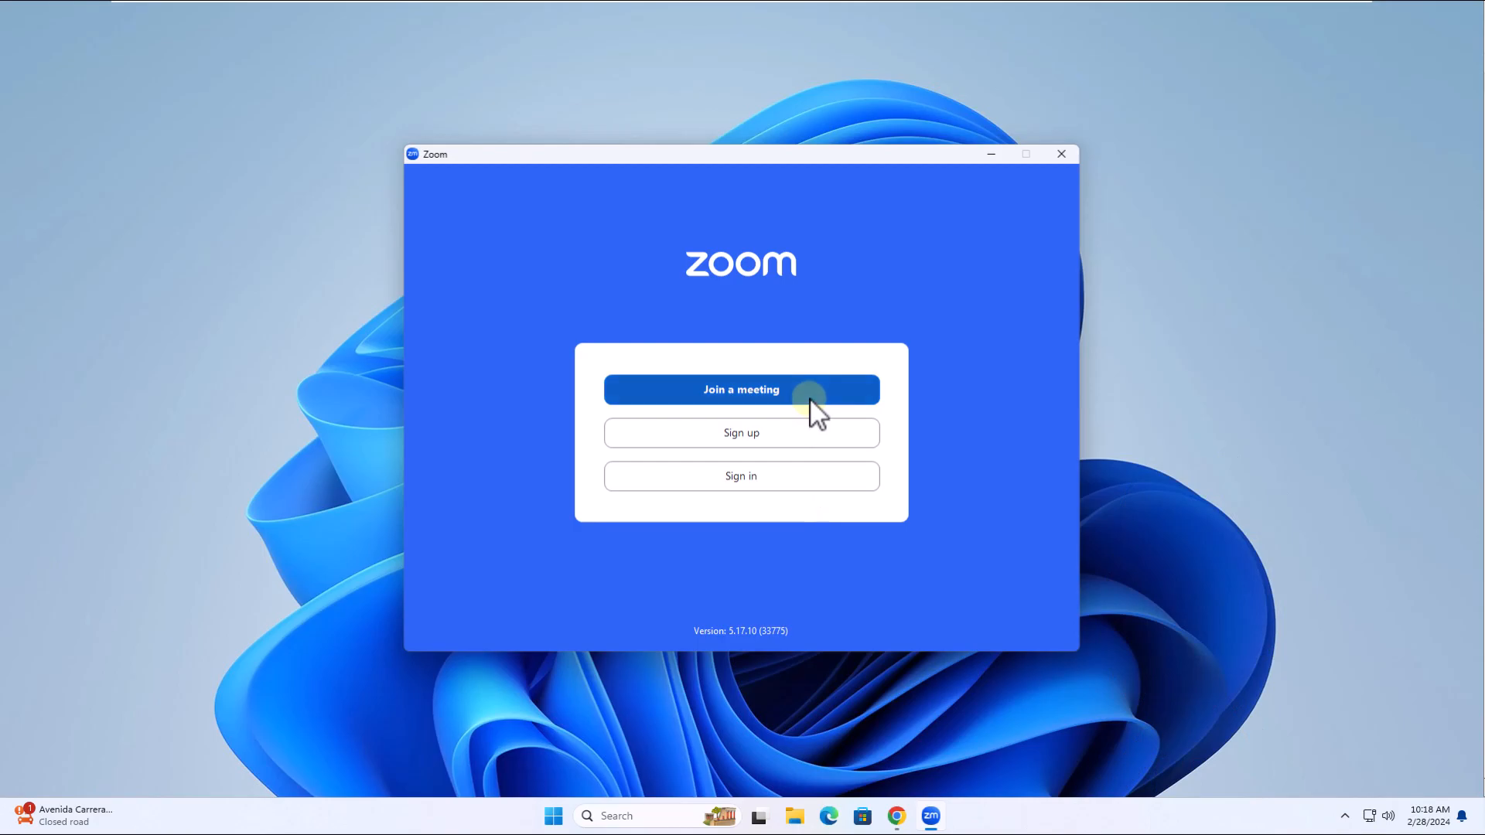
pyautogui.click(741, 389)
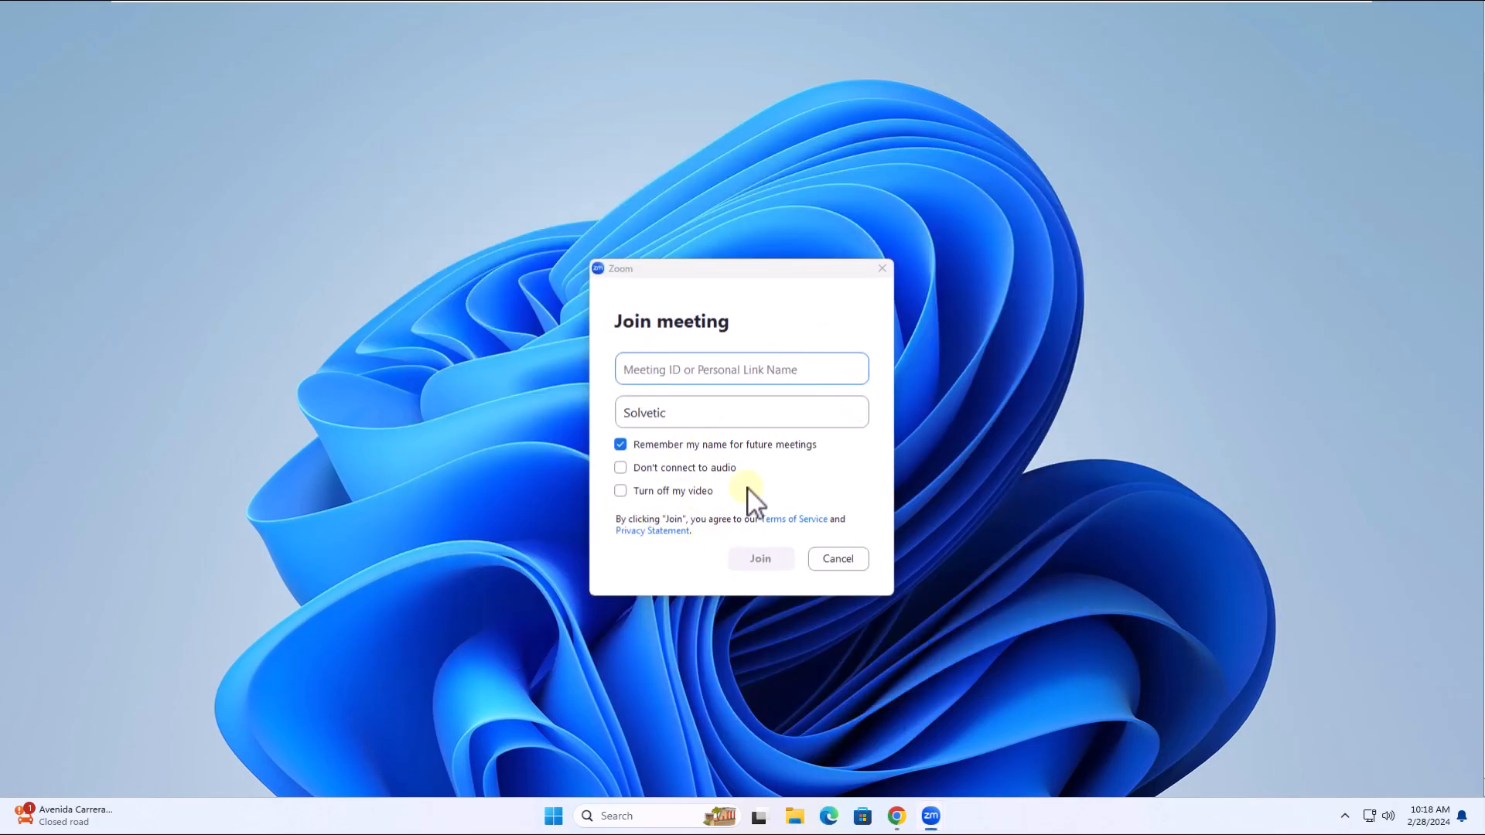
pyautogui.click(835, 557)
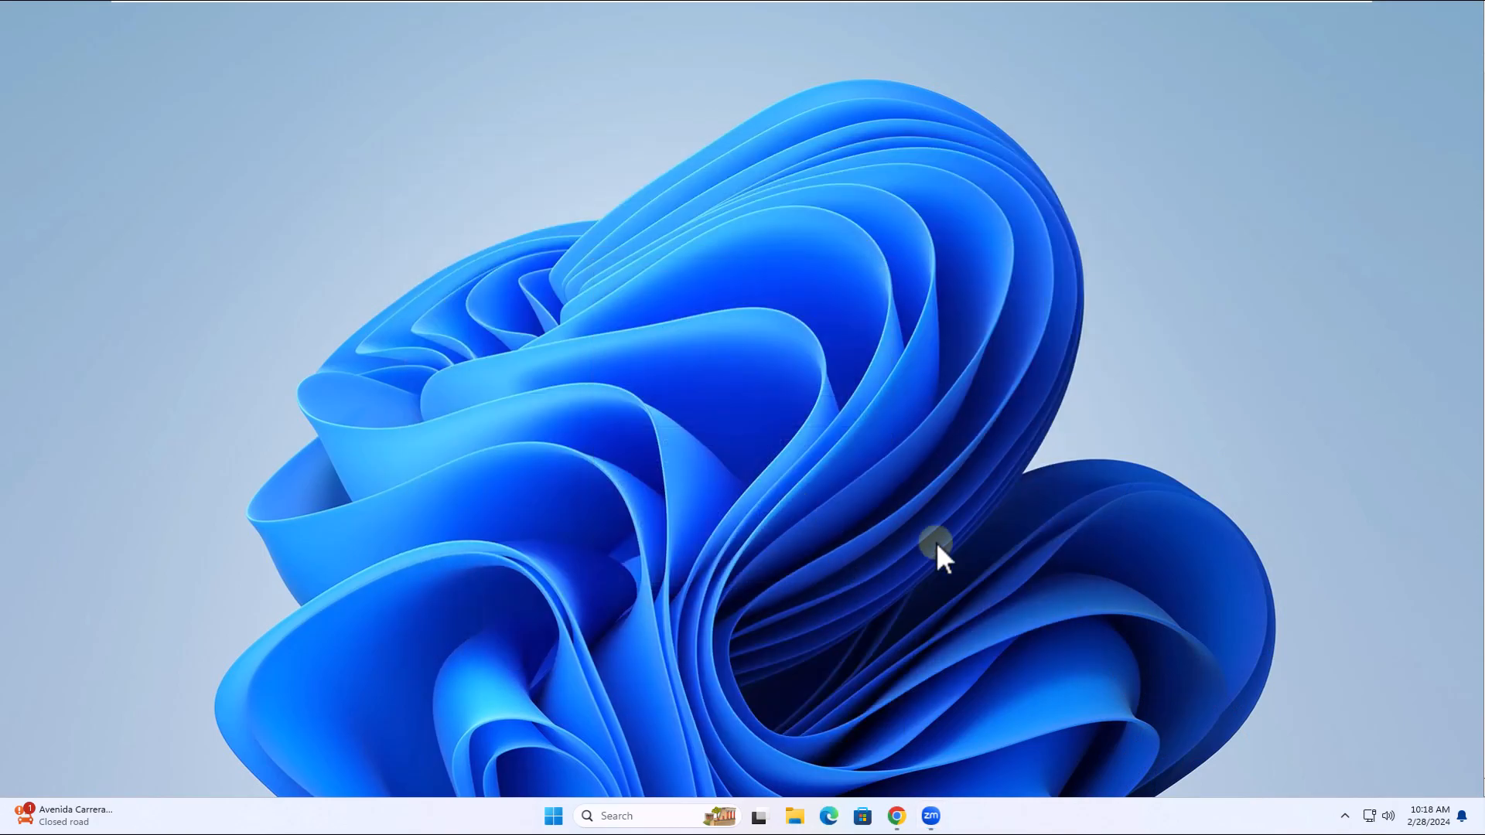
pyautogui.click(929, 815)
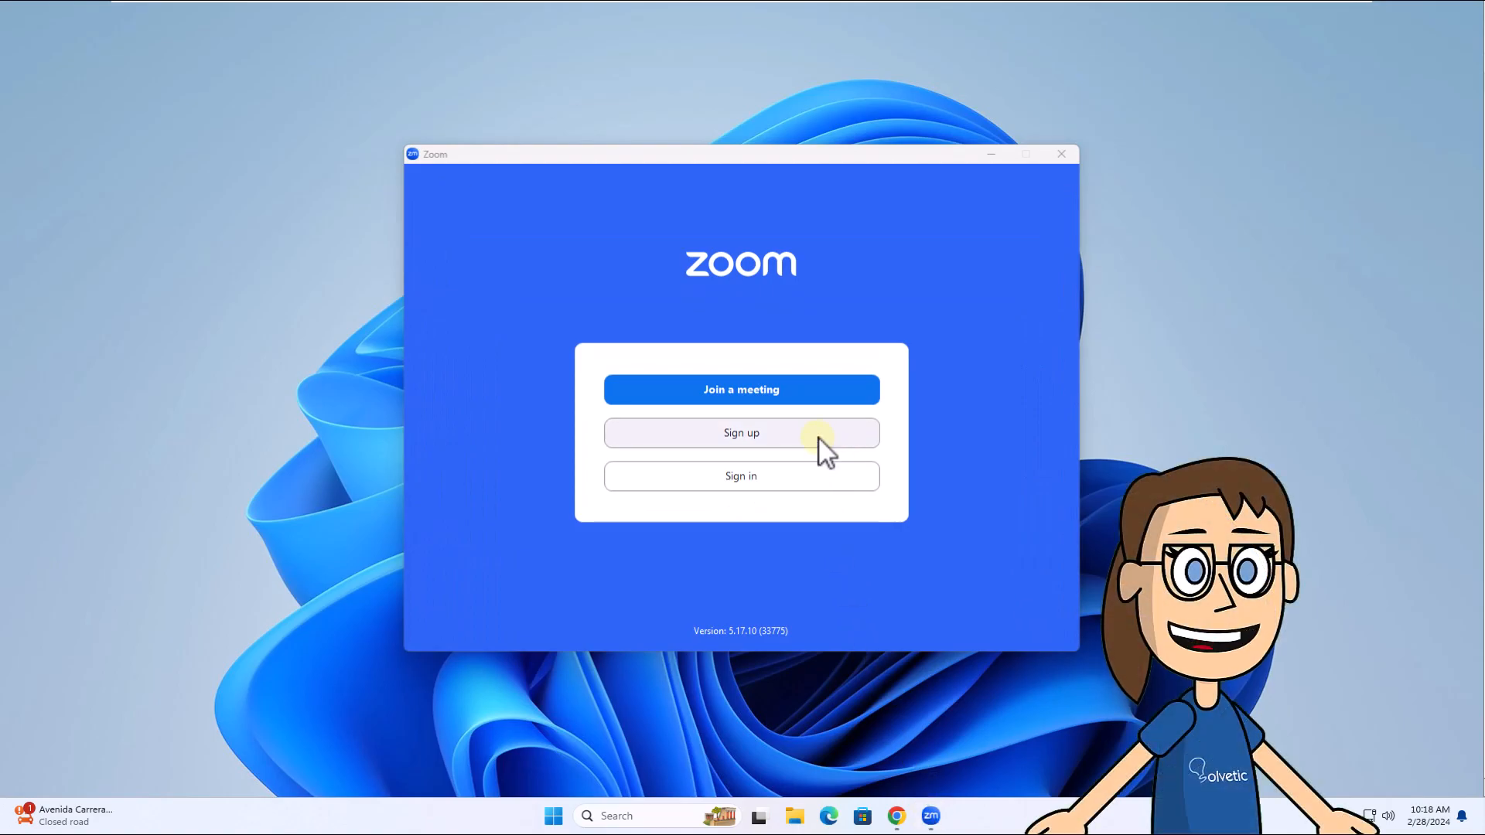
# - Sign in to the Zoom account to reach the Home screen
pyautogui.click(740, 475)
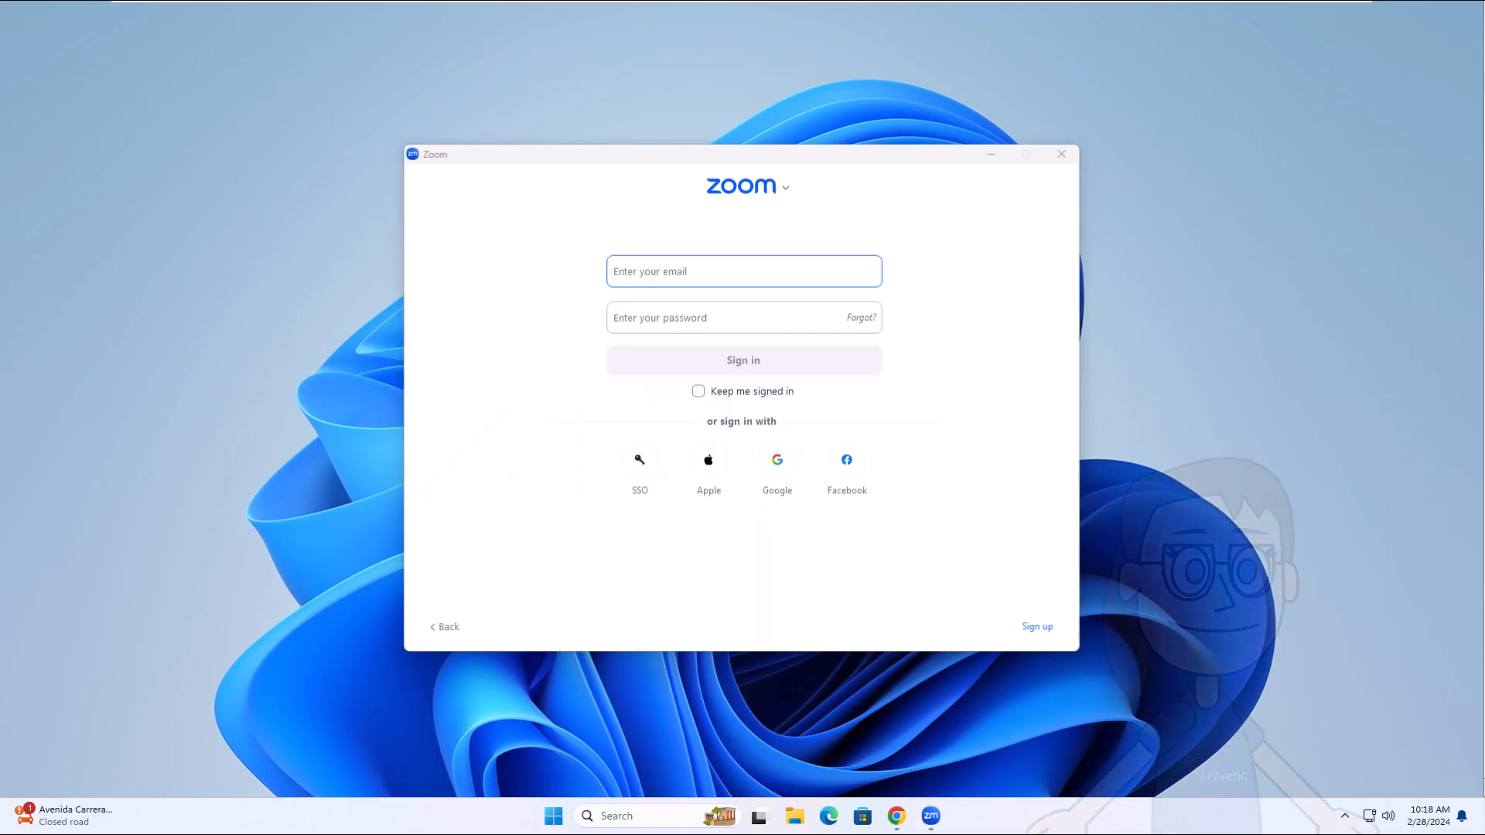
pyautogui.click(1060, 153)
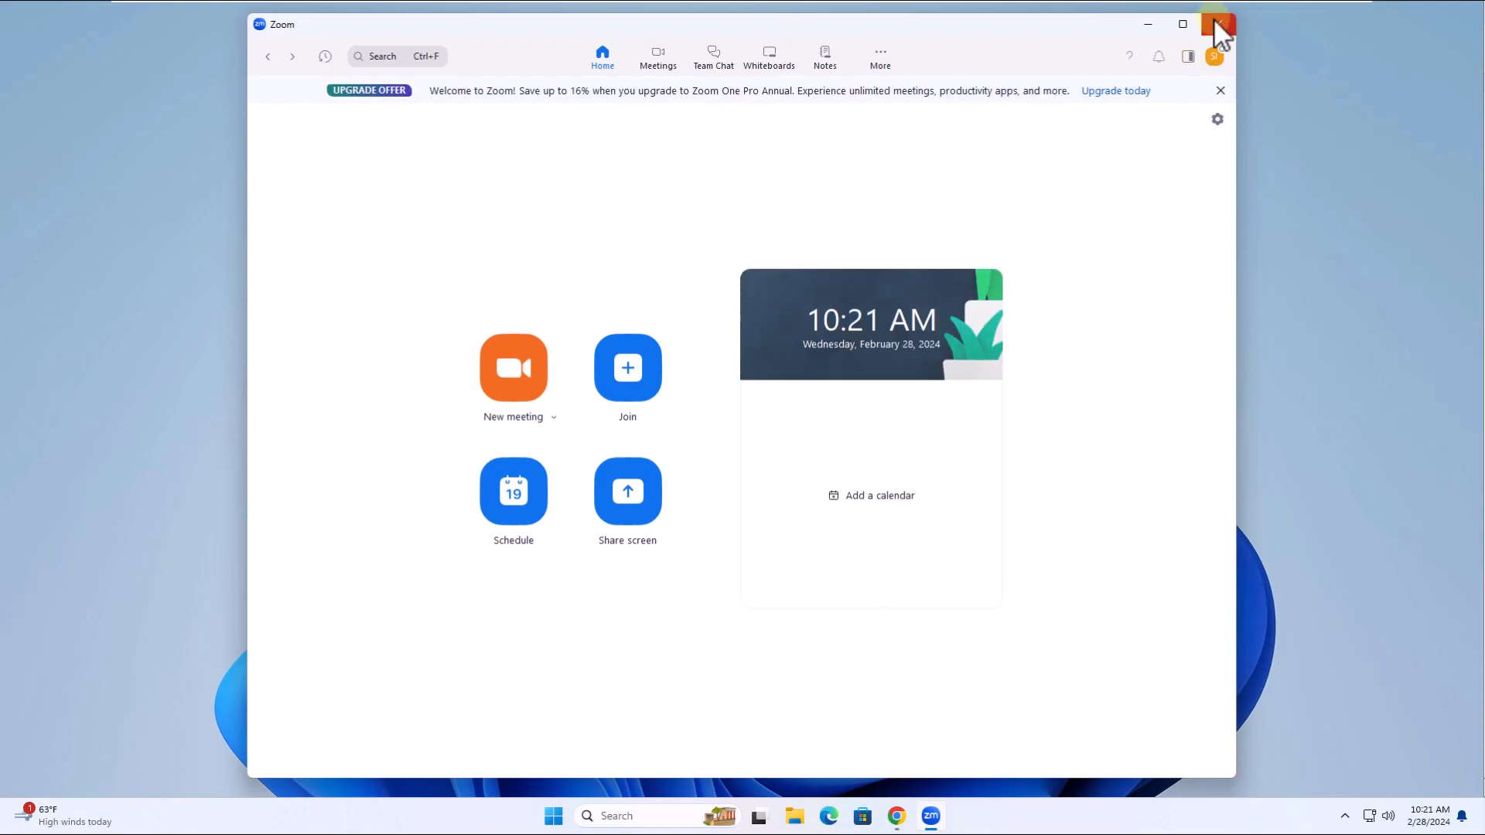
# - Close the signed-in Zoom window, leaving the Windows desktop
pyautogui.click(1159, 56)
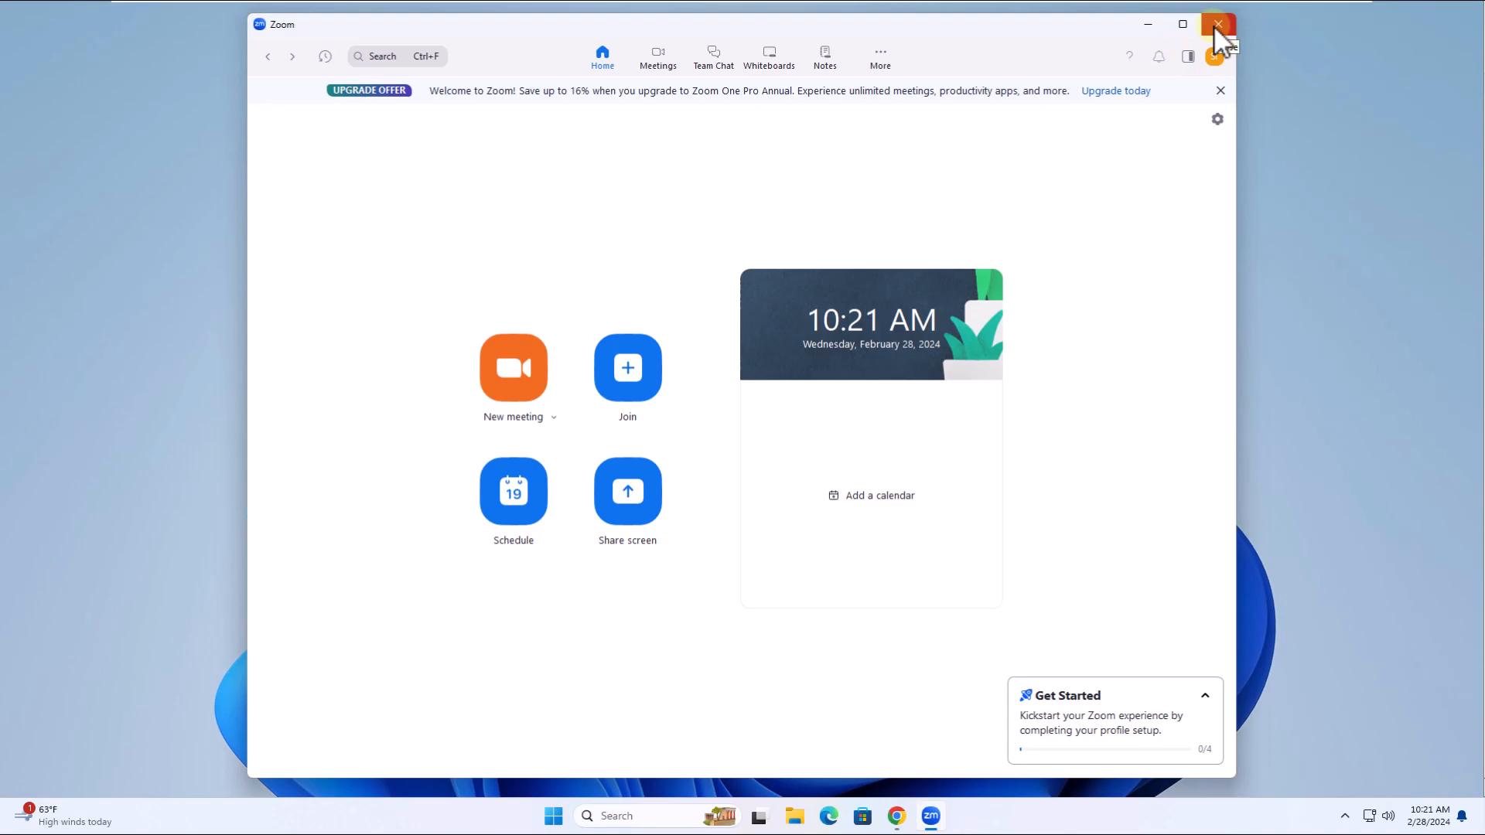
pyautogui.click(1217, 24)
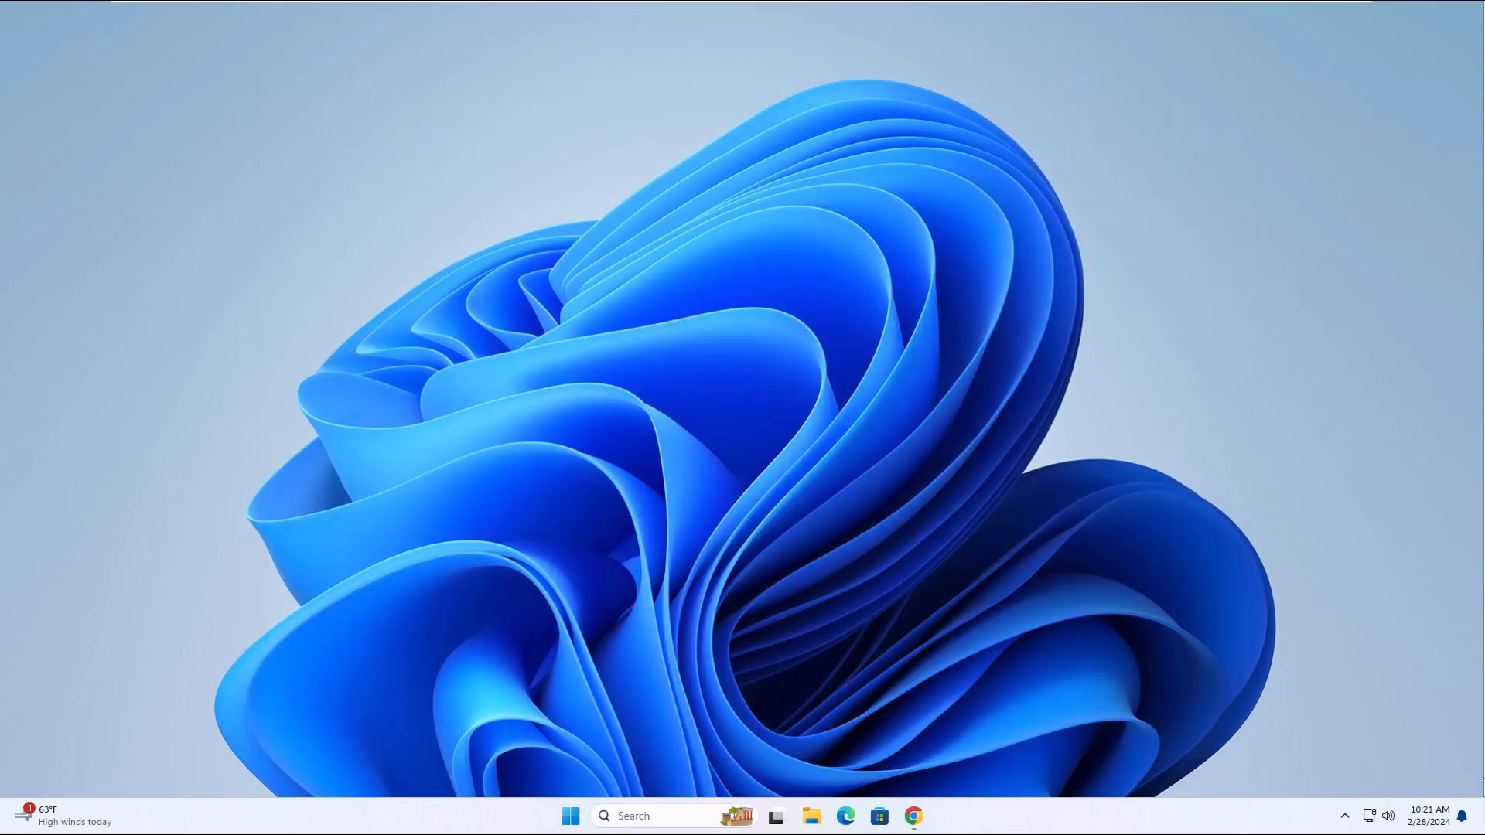